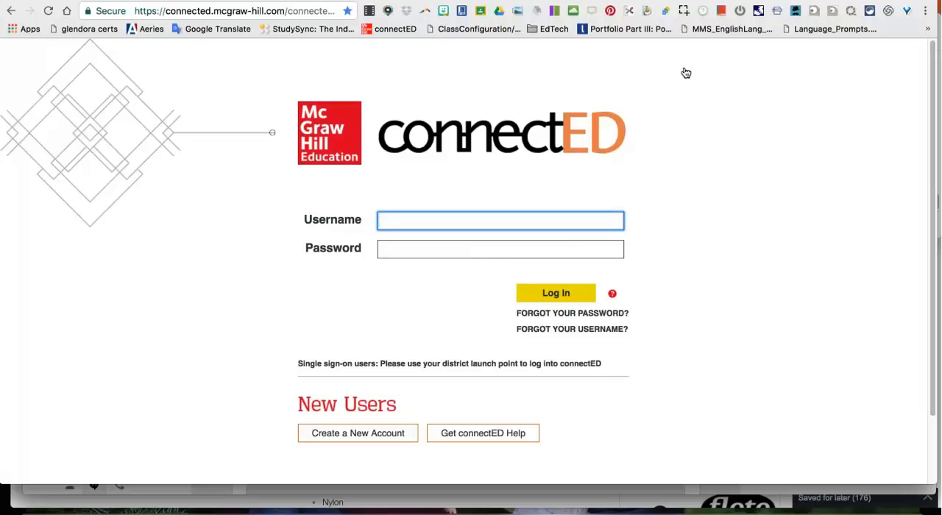
{"action": "mouse_move", "coordinate": [661, 78]}
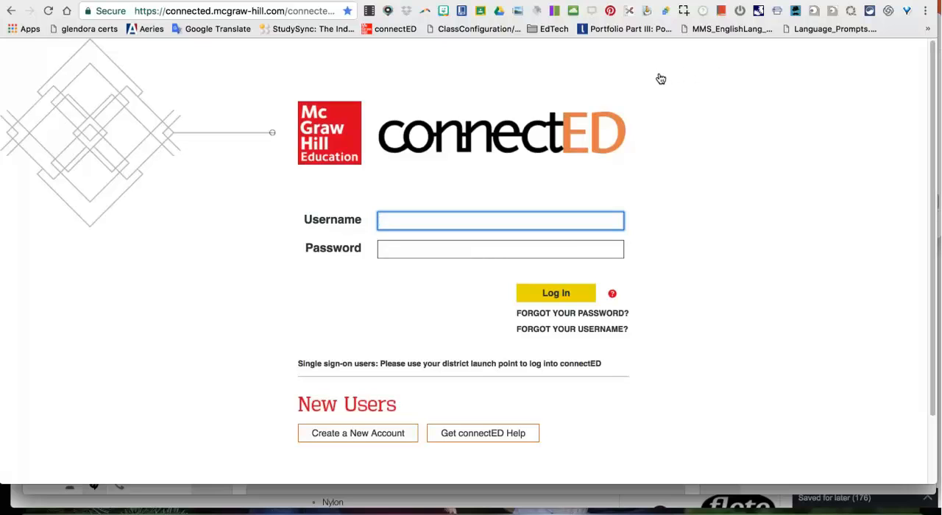
{"action": "mouse_move", "coordinate": [637, 89]}
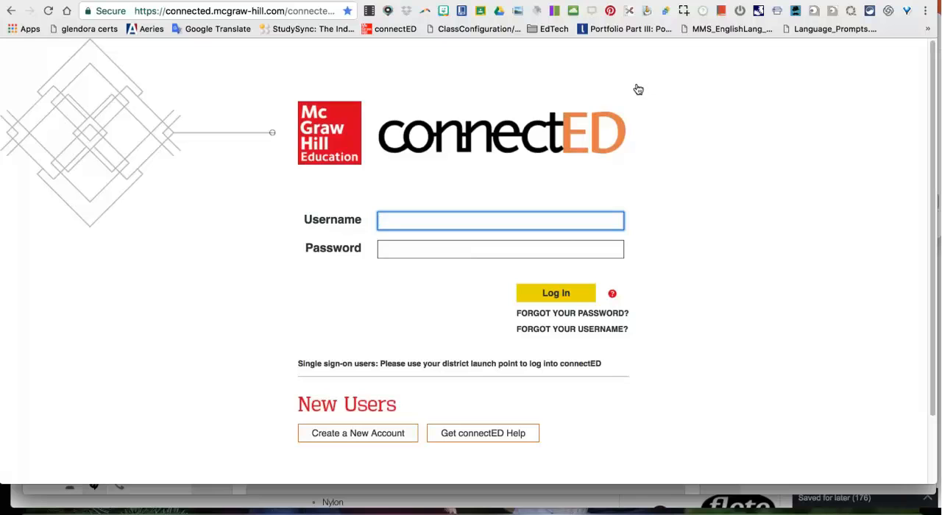
{"action": "mouse_move", "coordinate": [618, 103]}
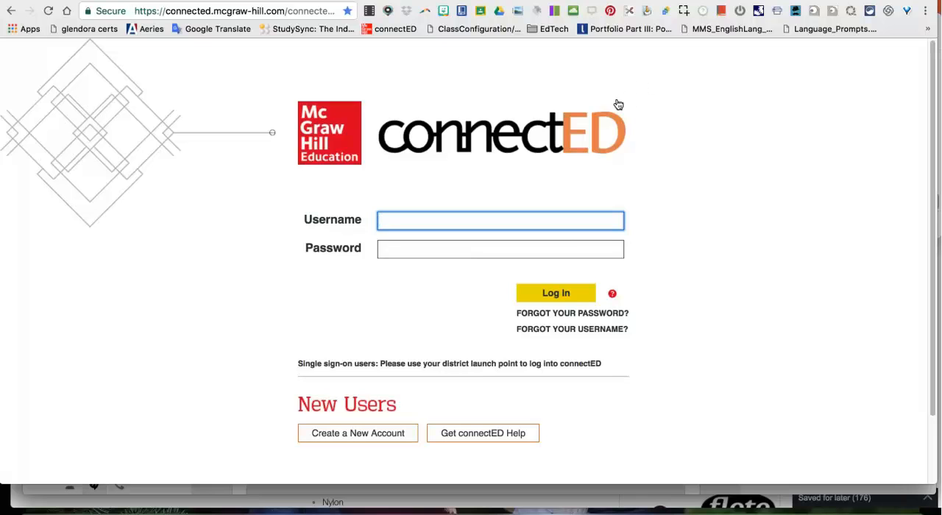
{"action": "mouse_move", "coordinate": [600, 123]}
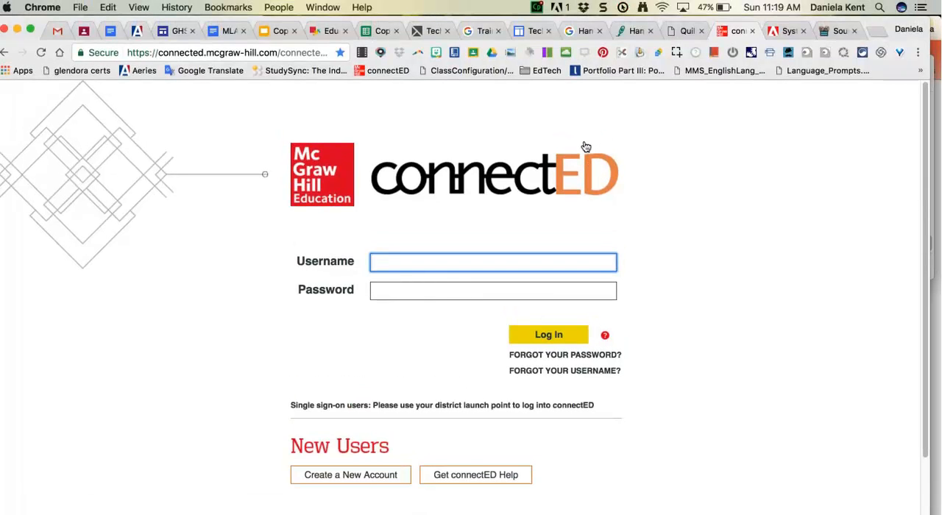
{"action": "mouse_move", "coordinate": [573, 174]}
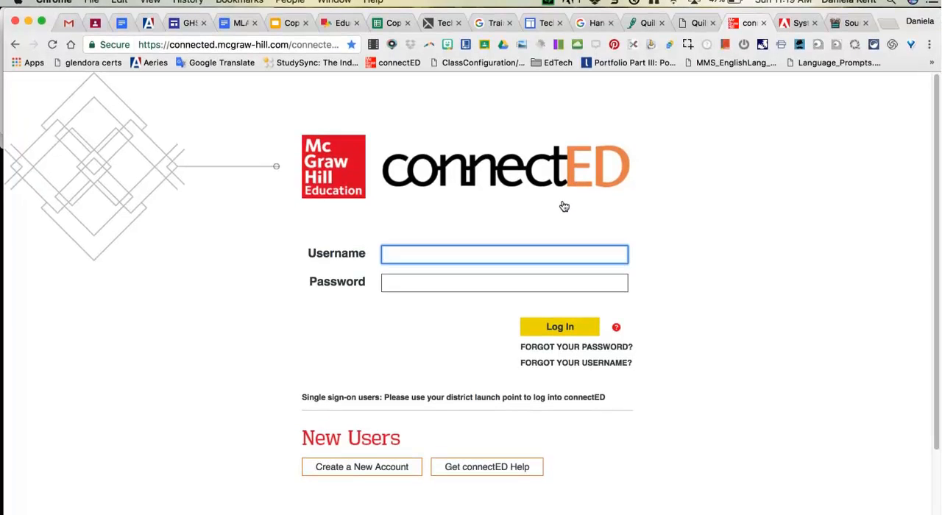
{"action": "type", "text": "danielak58"}
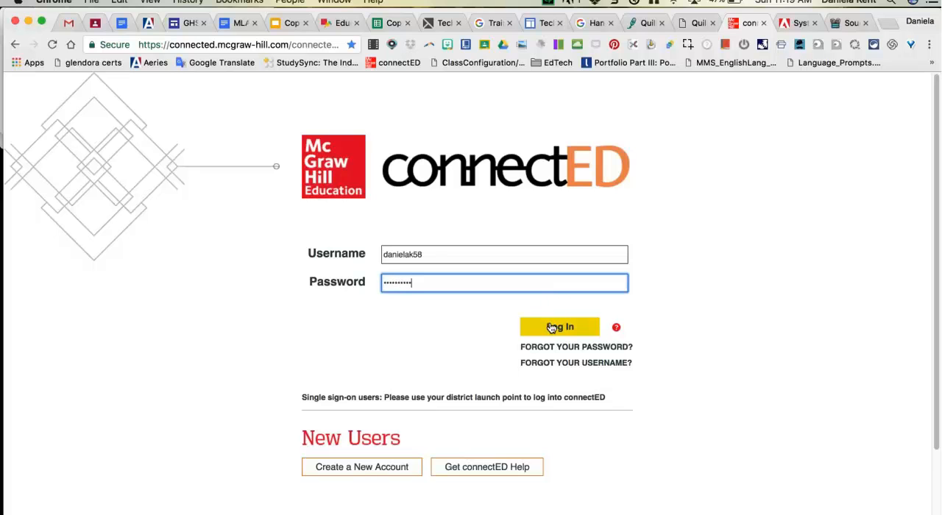
{"action": "left_click", "coordinate": [559, 327]}
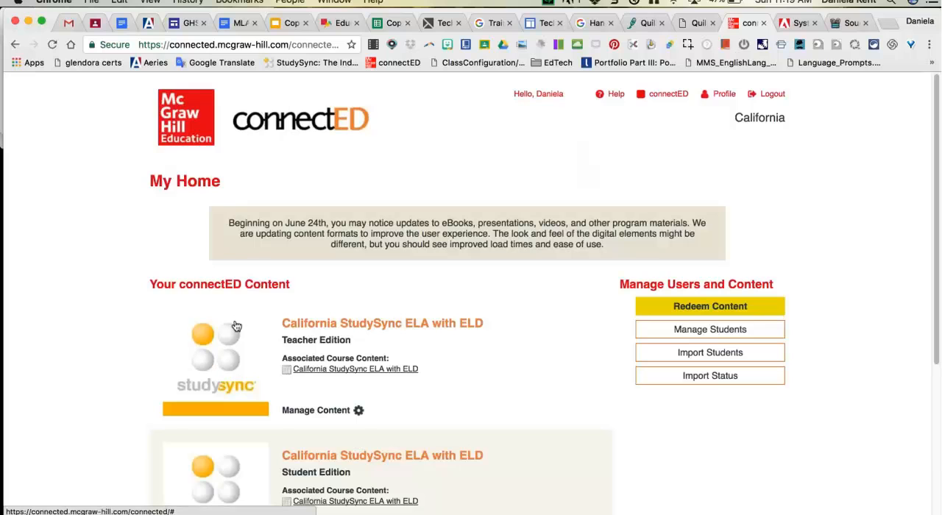
{"action": "mouse_move", "coordinate": [227, 379]}
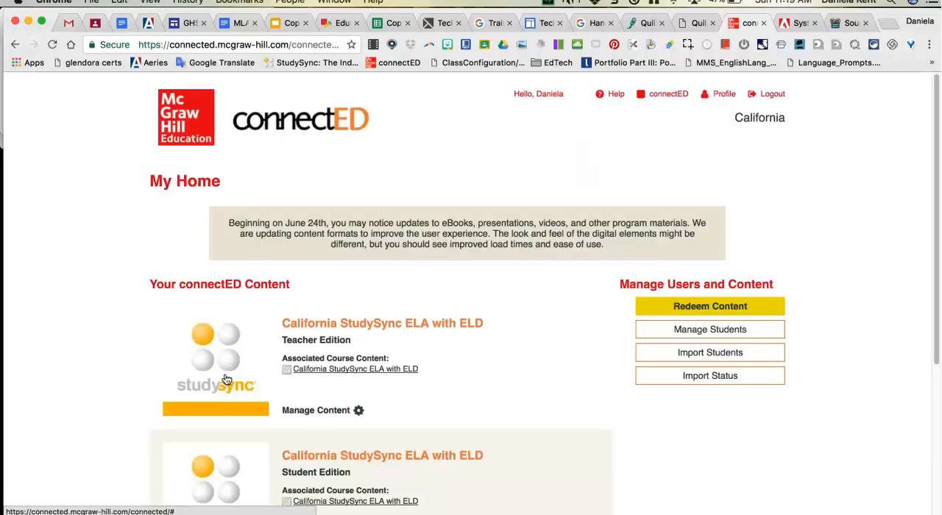
{"action": "mouse_move", "coordinate": [298, 331]}
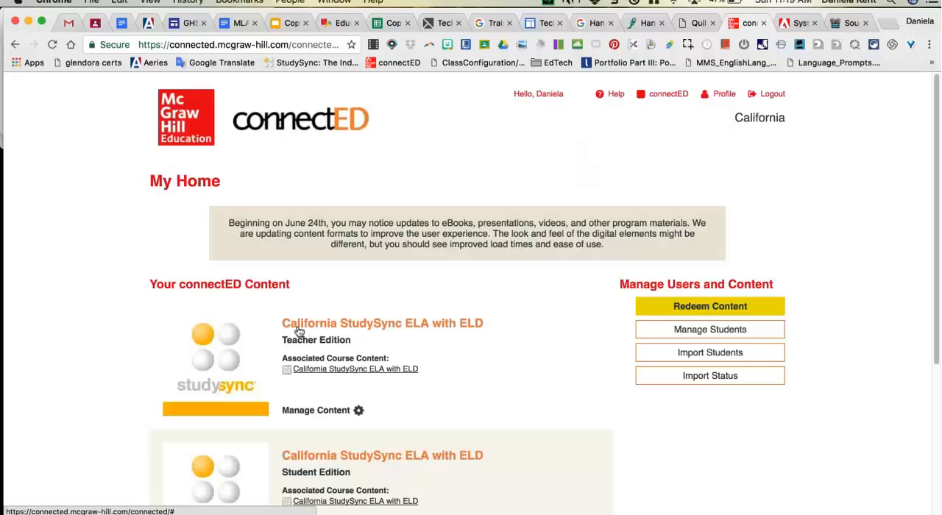
- Open the 'California StudySync ELA with ELD' Teacher Edition course from My Home
{"action": "left_click", "coordinate": [382, 323]}
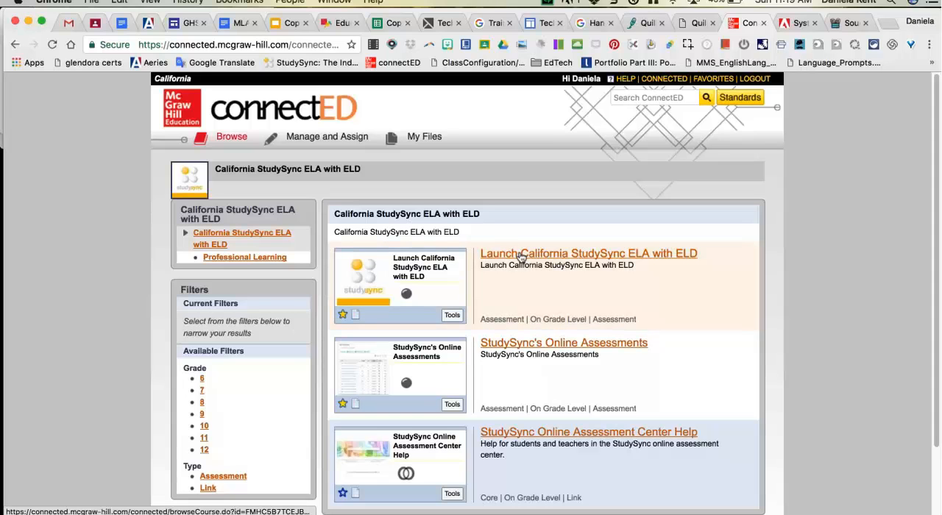
- Launch California StudySync ELA with ELD to reach the StudySync teacher home page
{"action": "left_click", "coordinate": [588, 253]}
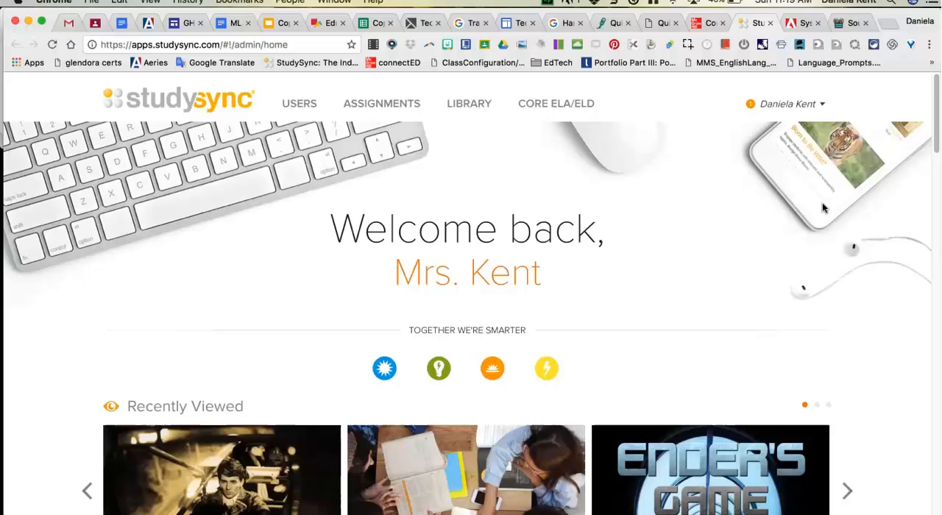
{"action": "mouse_move", "coordinate": [881, 255]}
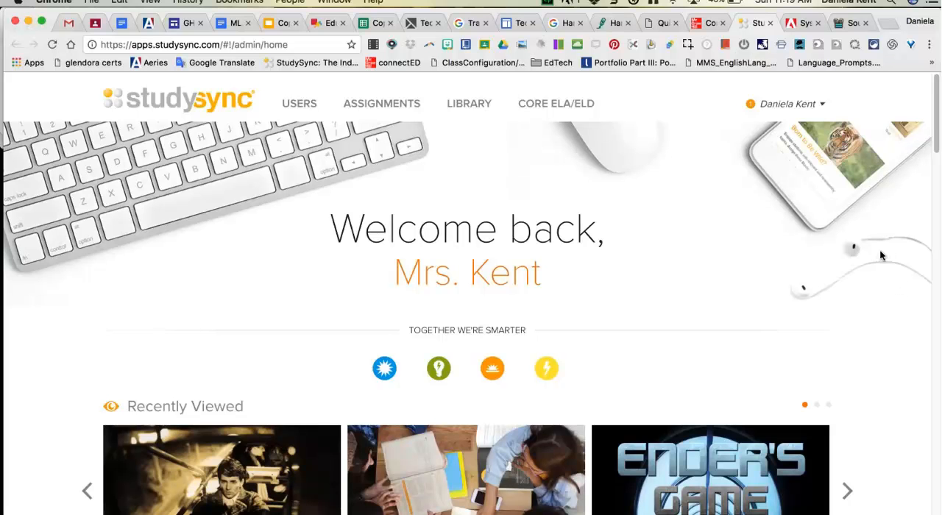
{"action": "mouse_move", "coordinate": [813, 186]}
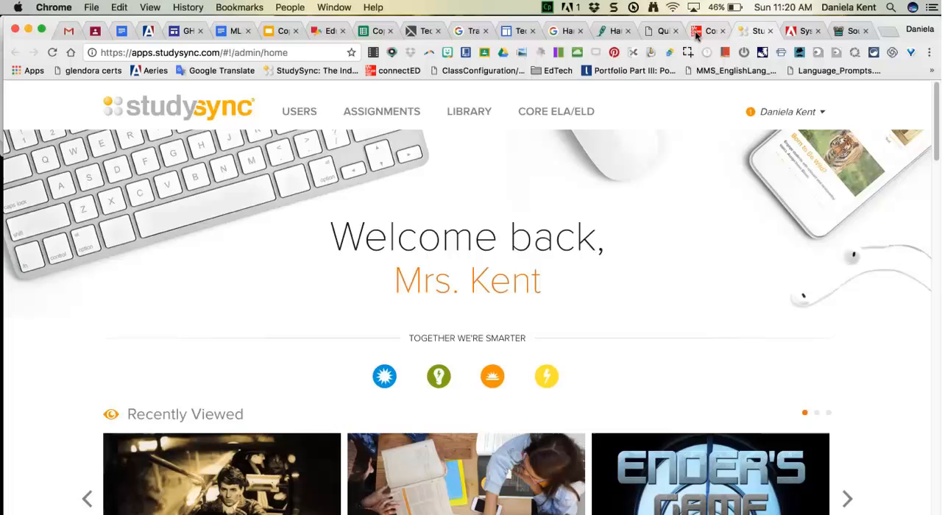
{"action": "mouse_move", "coordinate": [688, 52]}
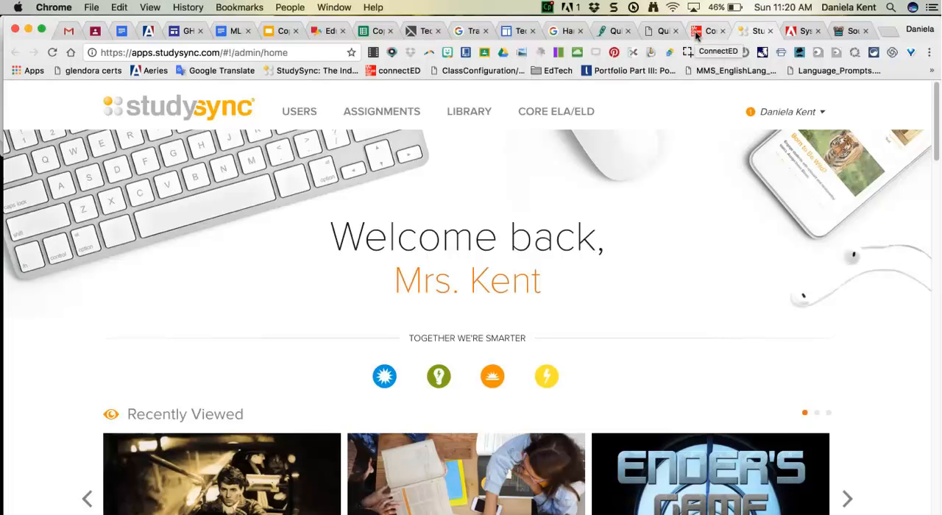